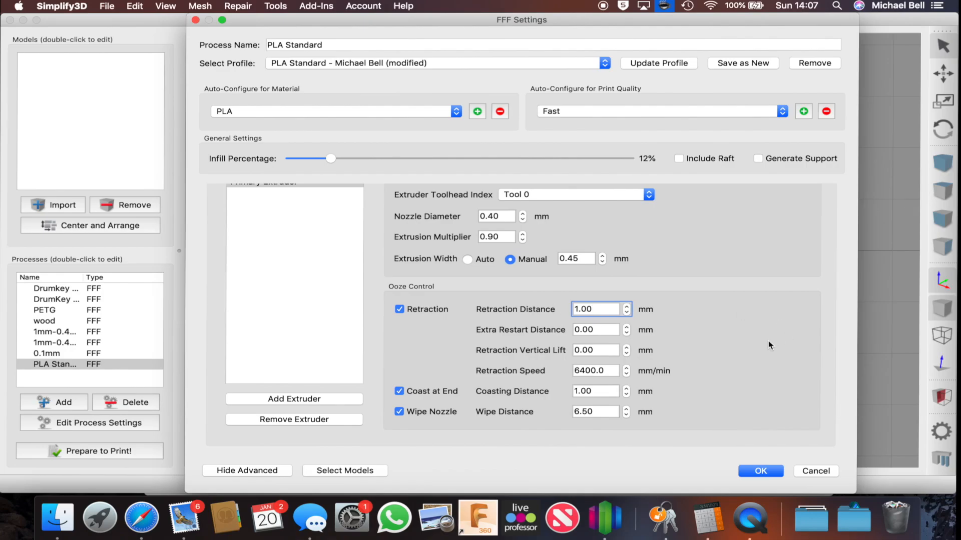
Keep retraction at 1.00 mm, disable Coast at End and Wipe Nozzle, and confirm the PLA Standard process
click(594, 370)
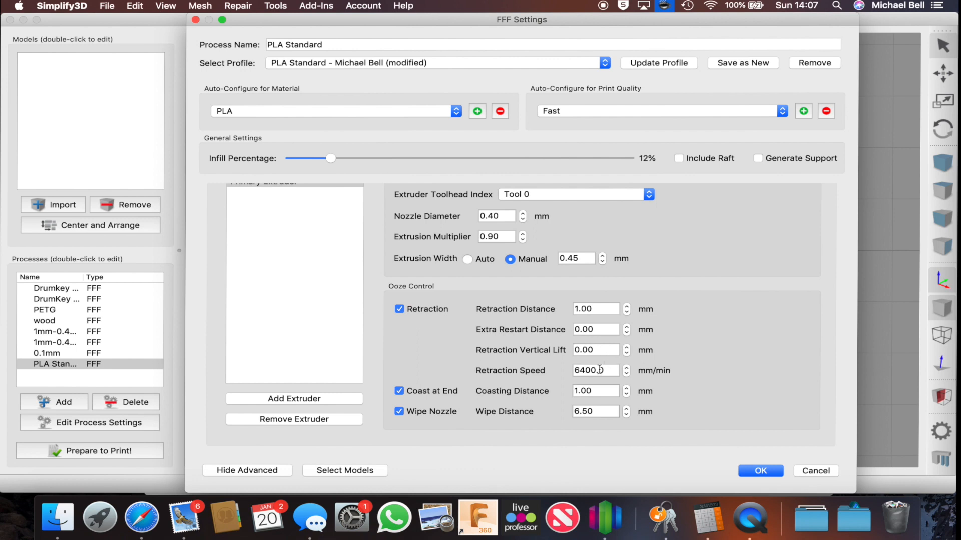
mouse_move(595, 371)
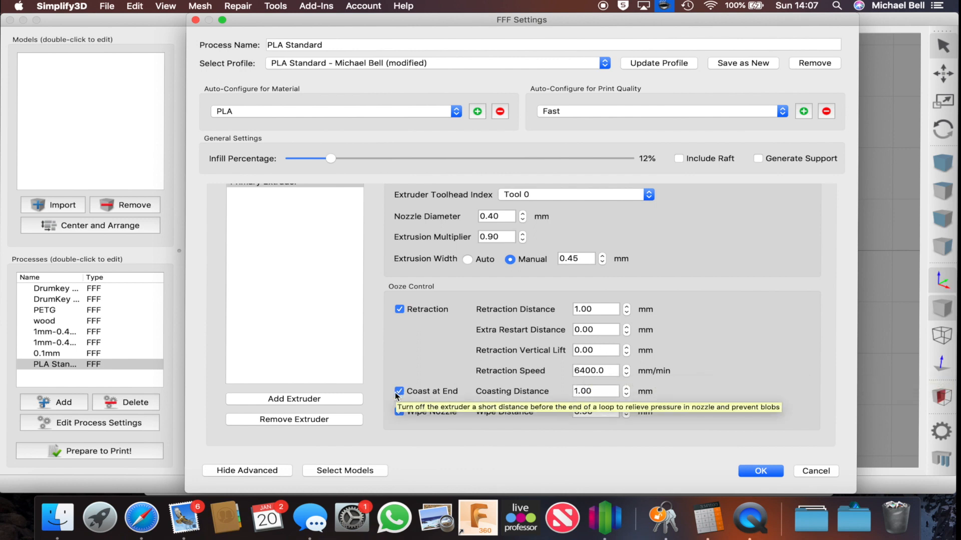
click(400, 392)
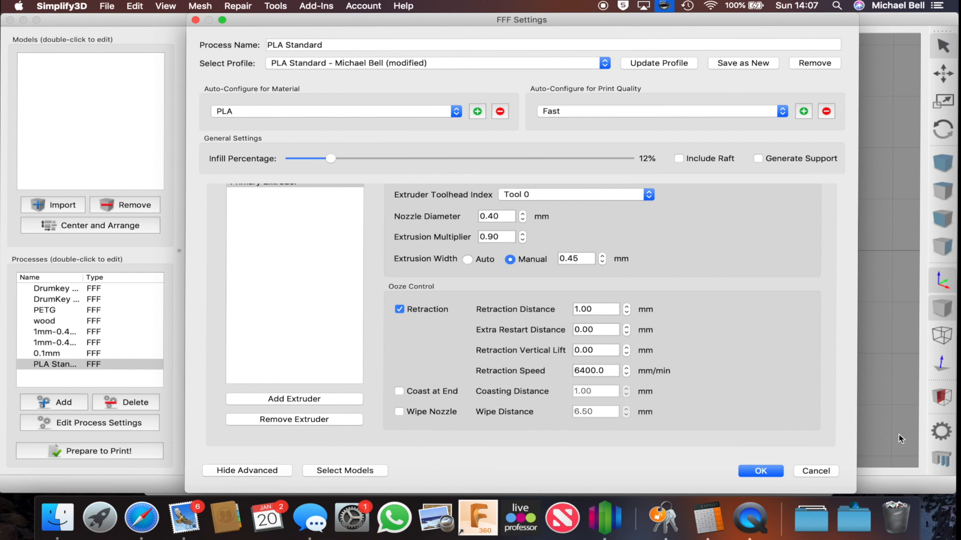
click(759, 472)
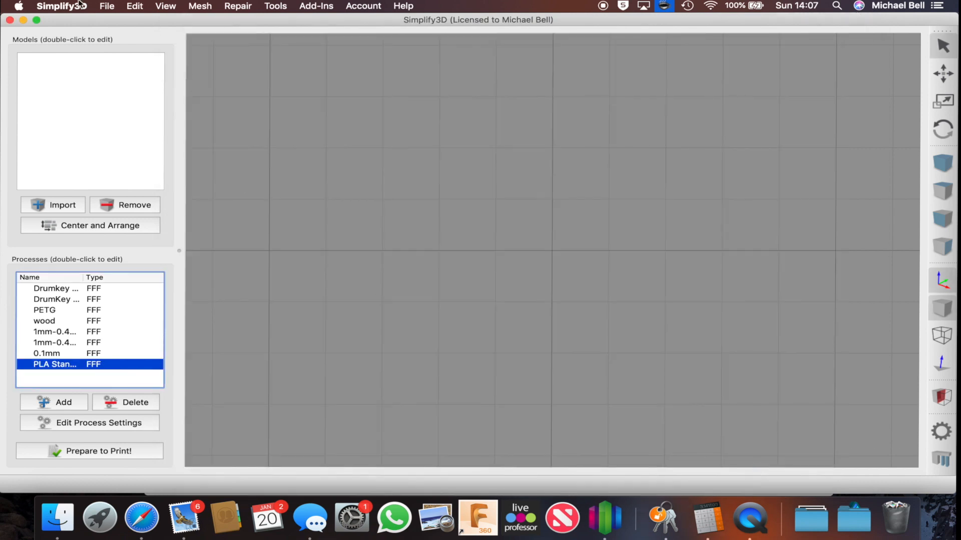
mouse_move(141, 517)
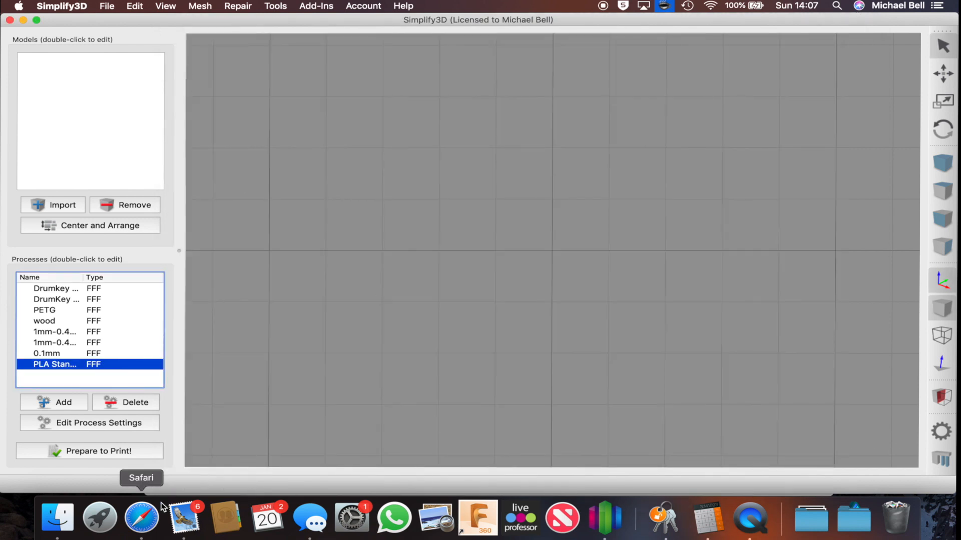
Download the Basic Retraction test from Thingiverse and place the Retraction model on the build plate
click(141, 517)
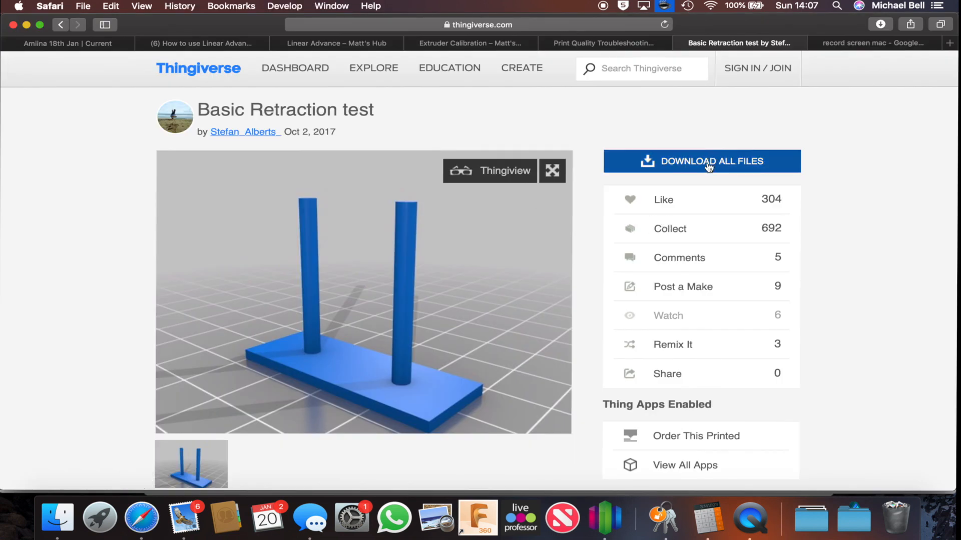
click(701, 161)
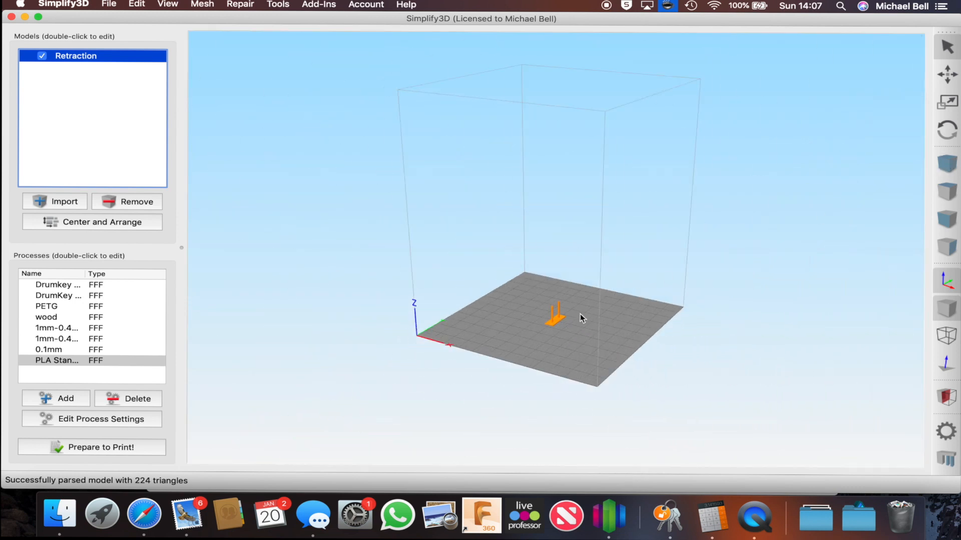
double_click(75, 55)
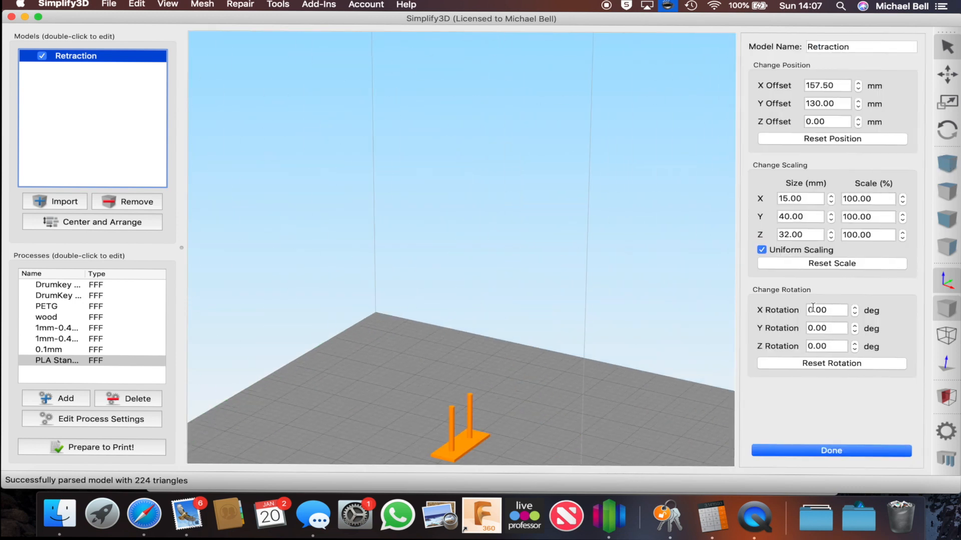
click(831, 450)
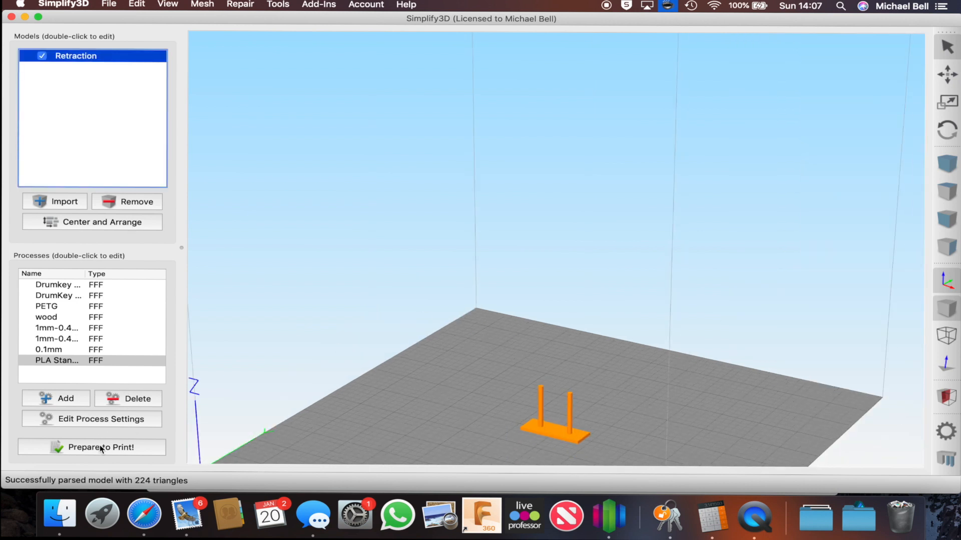
Slice the Retraction model with PLA Standard and preview the 25-minute, 416.4 mm build
click(100, 447)
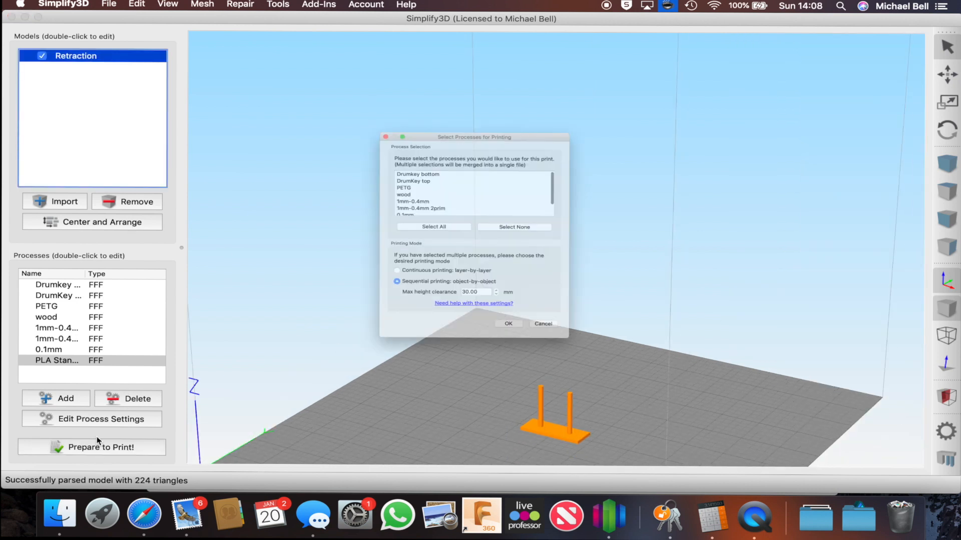
click(379, 192)
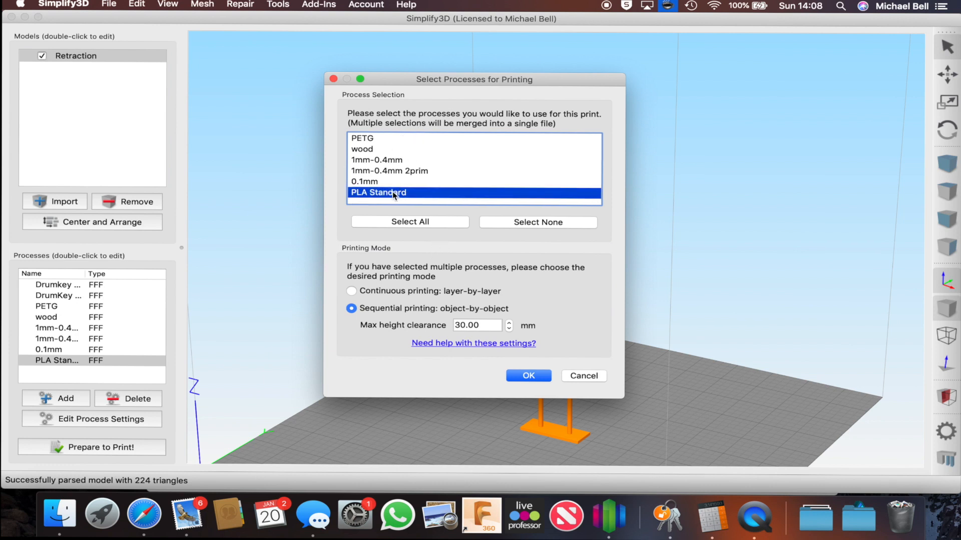
click(527, 375)
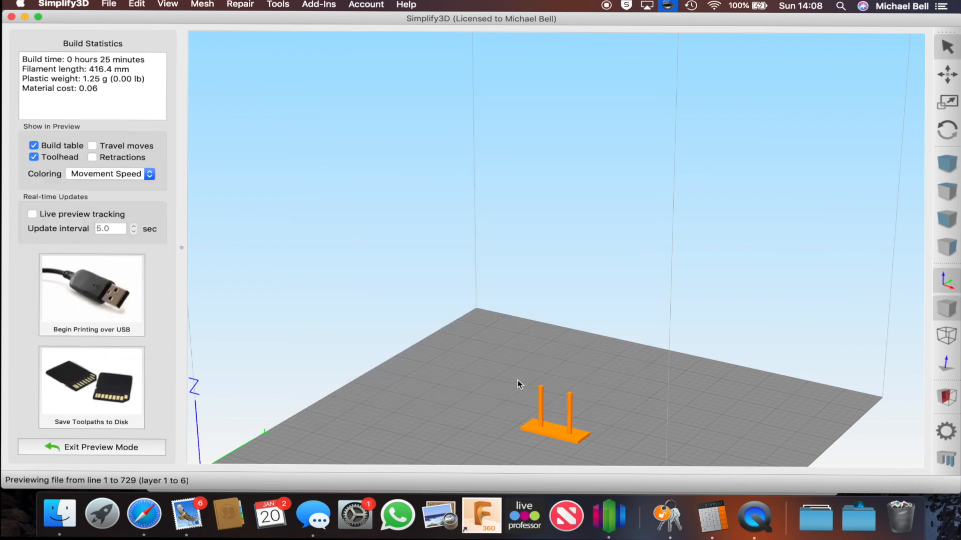